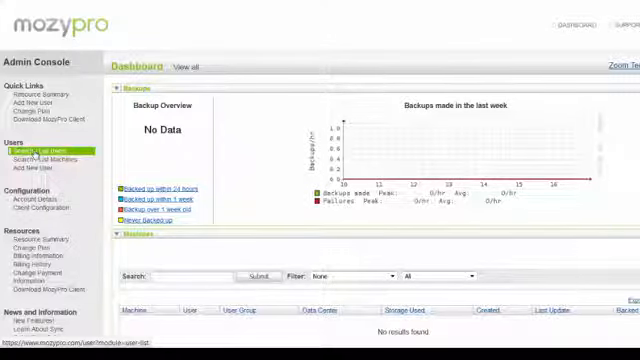
# - Go from the dashboard to the Users page via the left navigation
pyautogui.click(50, 148)
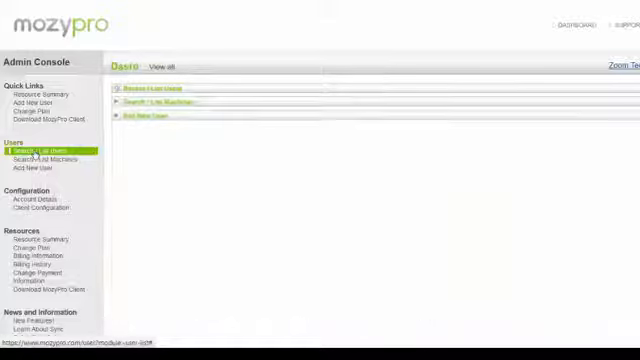
# - Expand Search / List Users and show the user details with the 10 GB limit
pyautogui.click(148, 86)
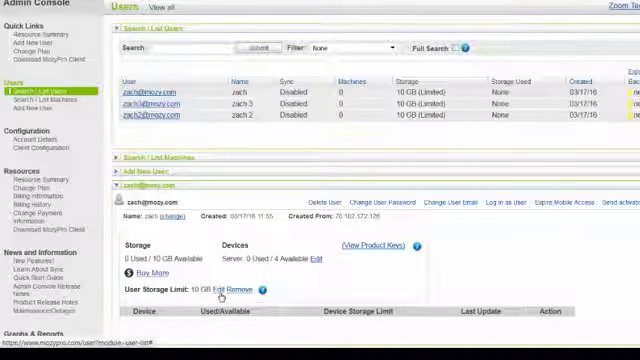
# - Edit the User Storage Limit from 10 GB to 14 GB and save it
pyautogui.click(220, 292)
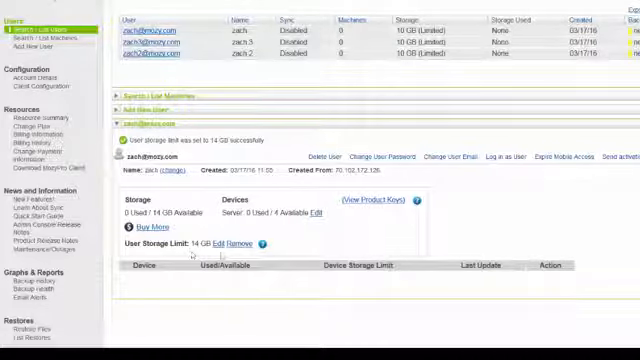
# - Remove the user's 14 GB storage limit and confirm, returning them to shared storage
pyautogui.click(240, 244)
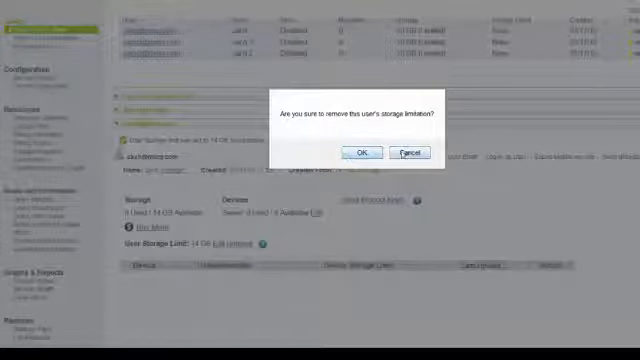
pyautogui.click(362, 152)
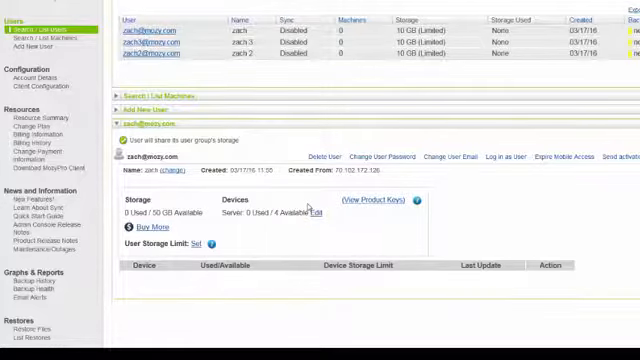
pyautogui.scroll(3)
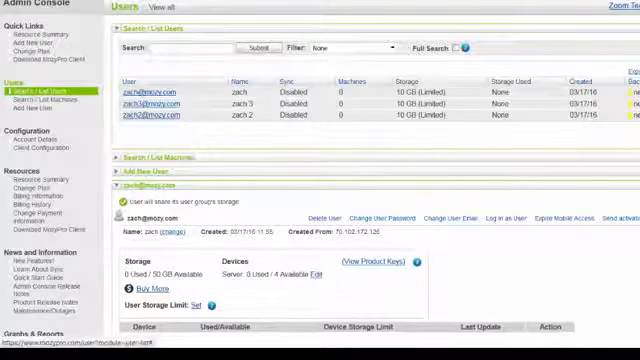